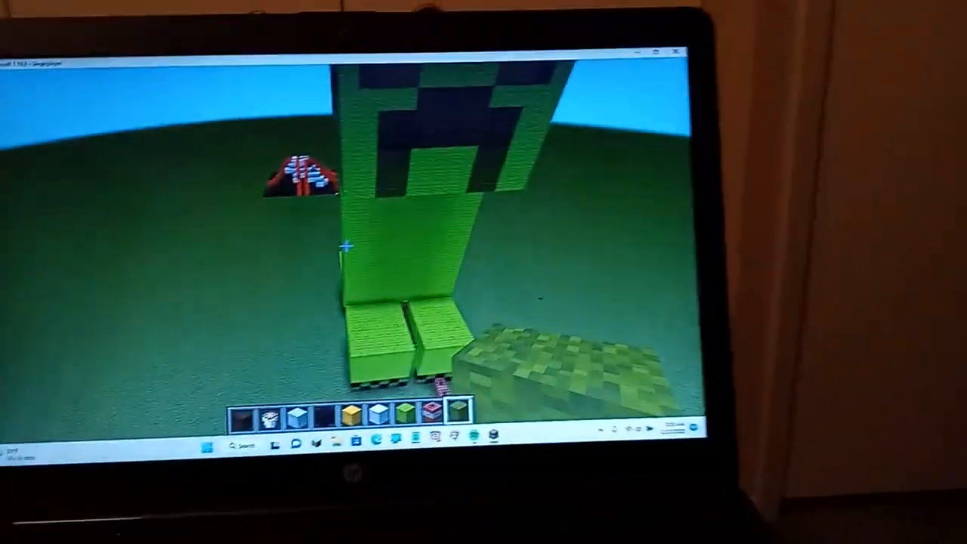
Bring up the creative inventory on the Colored Blocks collection.
{"action": "key", "text": "e"}
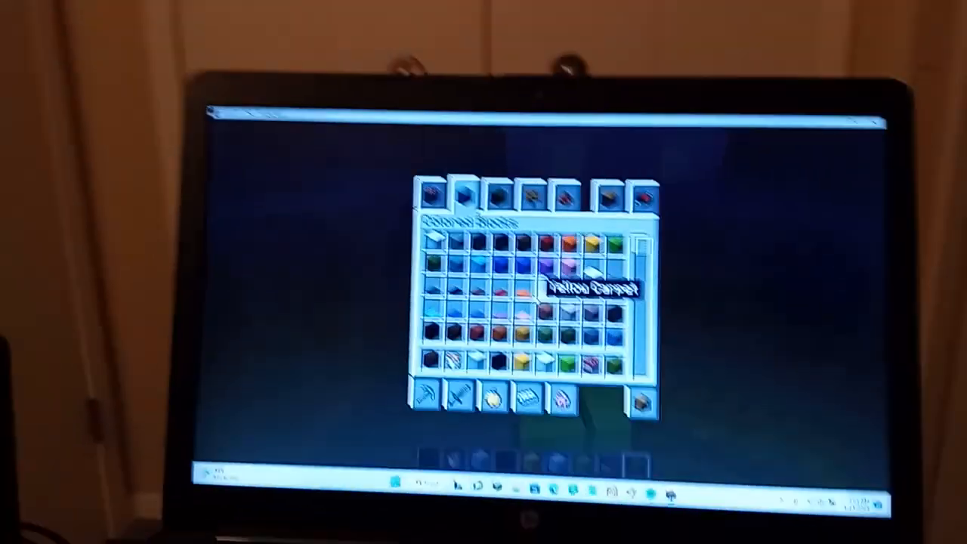